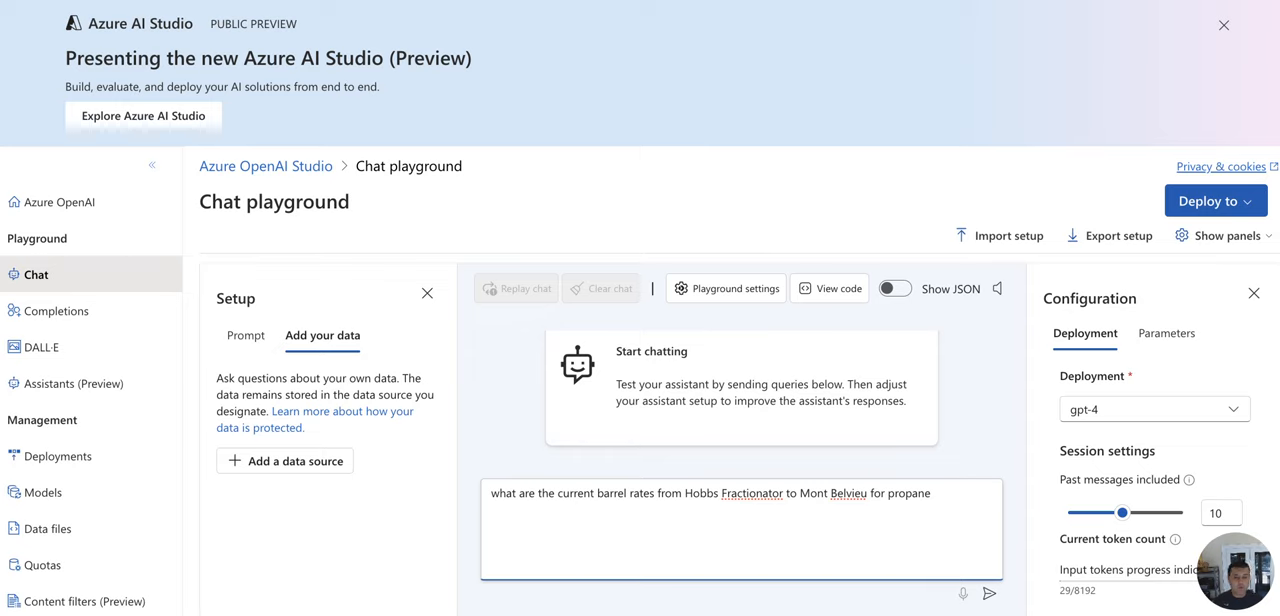
- Send the Hobbs Fractionator to Mont Belvieu propane barrel rate question to GPT-4 without grounding data
left_click(992, 592)
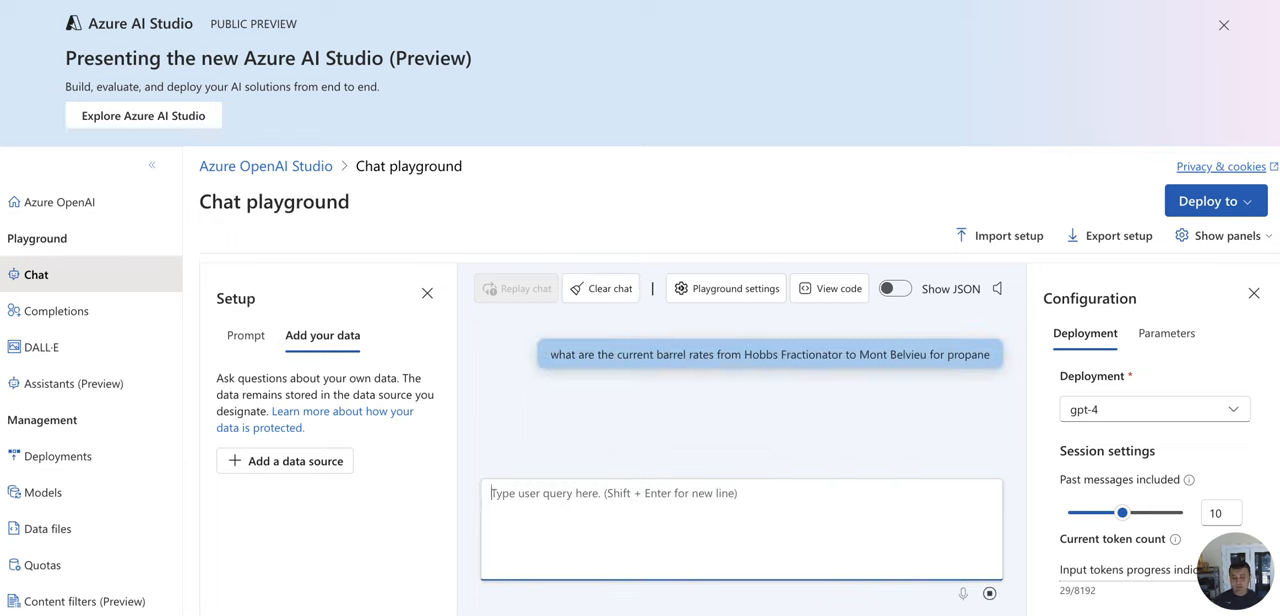
key("Enter")
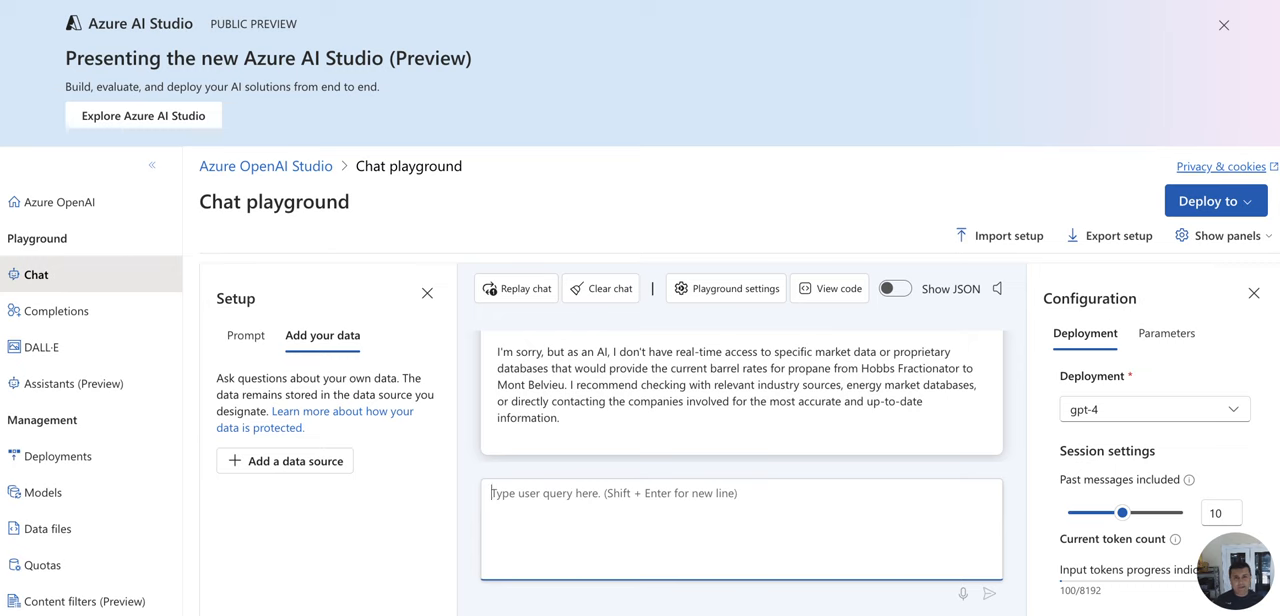
- Add an Elasticsearch (preview) data source with custom field mapping enabled and continue to data management
left_click(284, 460)
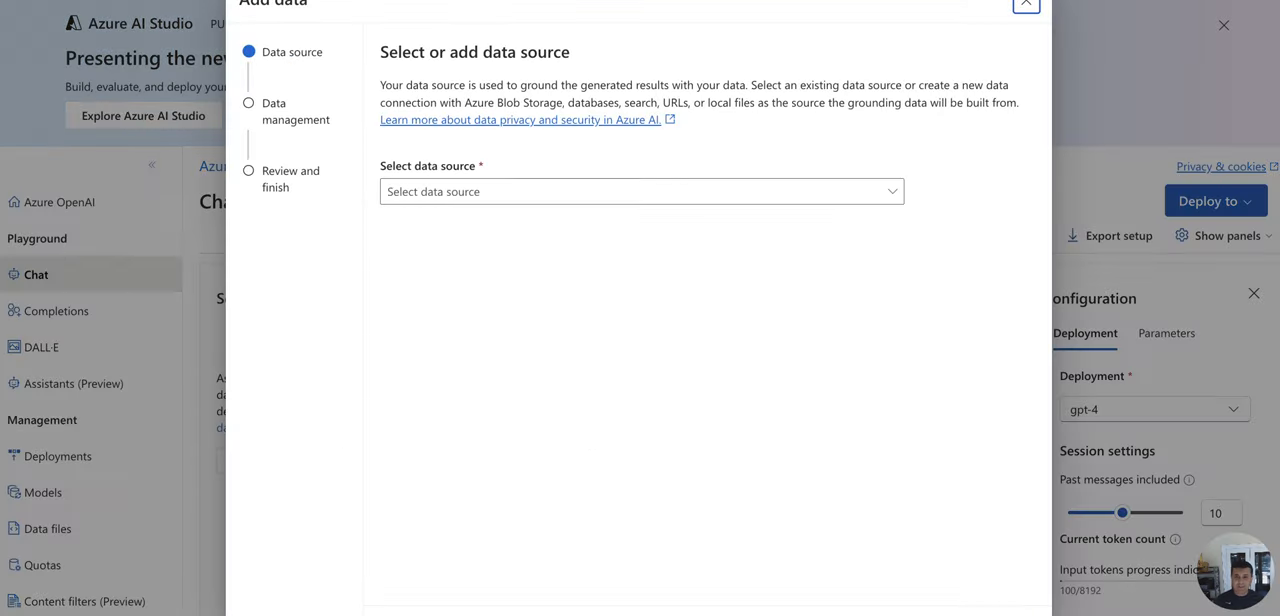
left_click(640, 192)
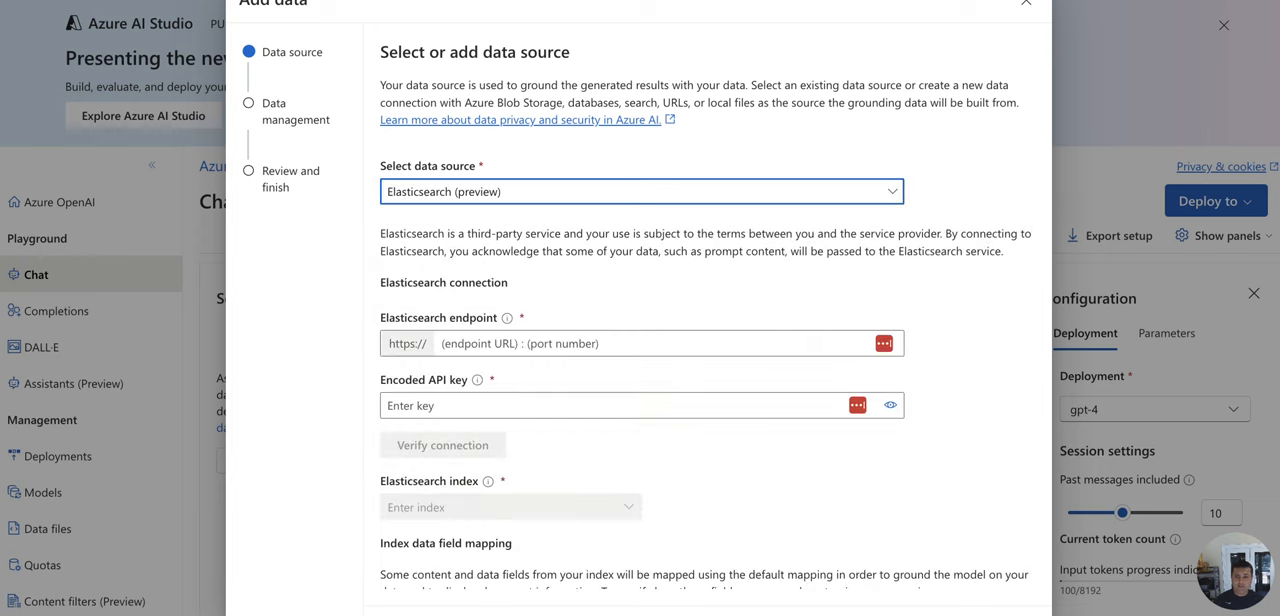
scroll("down", 3)
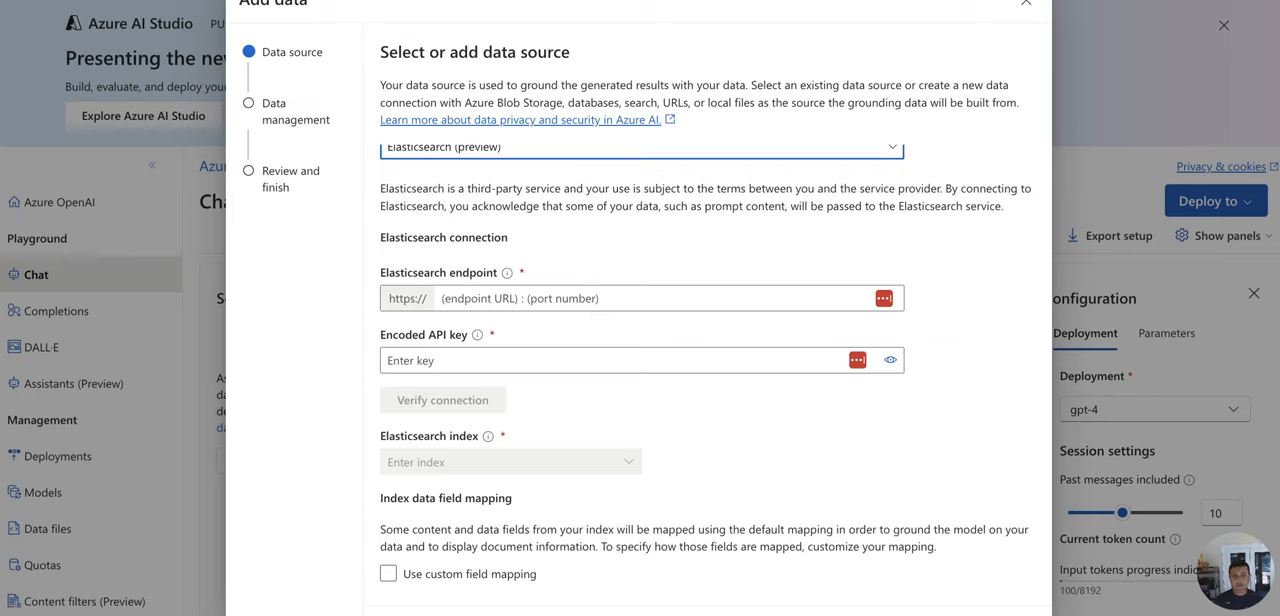
left_click(388, 572)
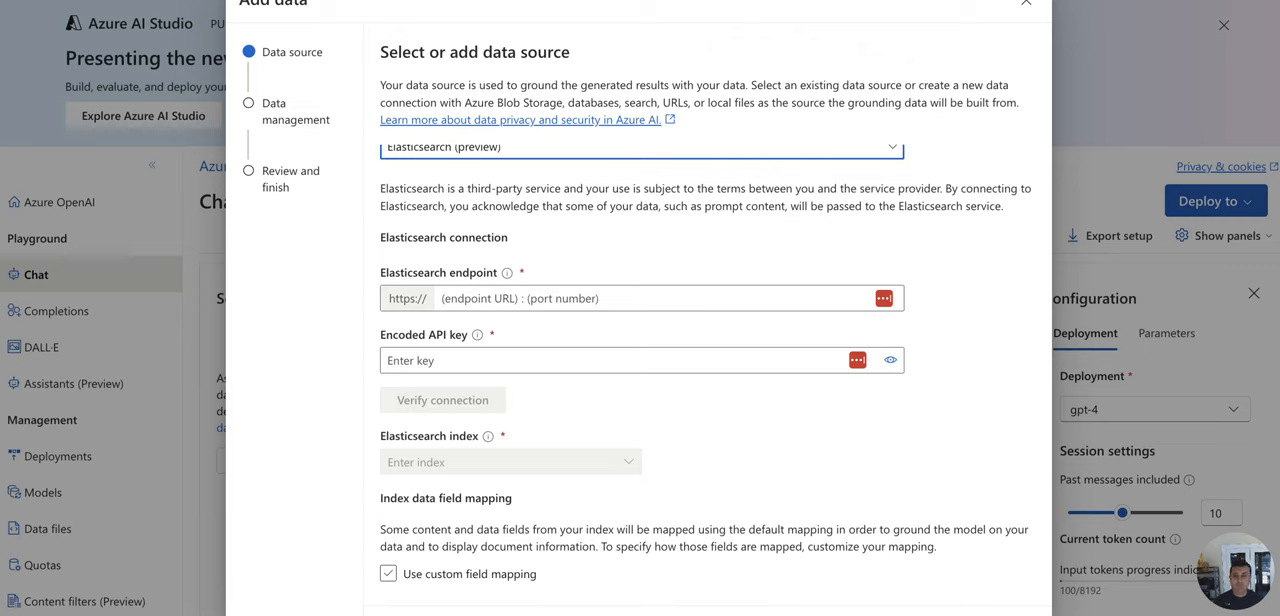
left_click(388, 574)
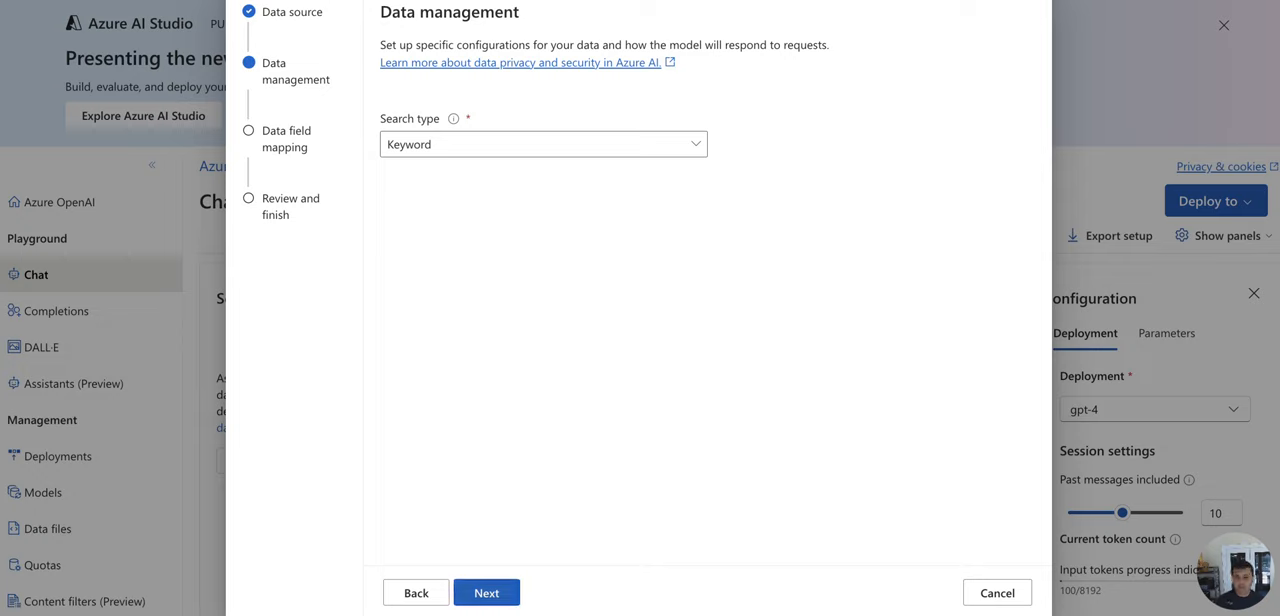
- Map the index's file field as File name and finish attaching azure_tariff_index as the data source
left_click(488, 592)
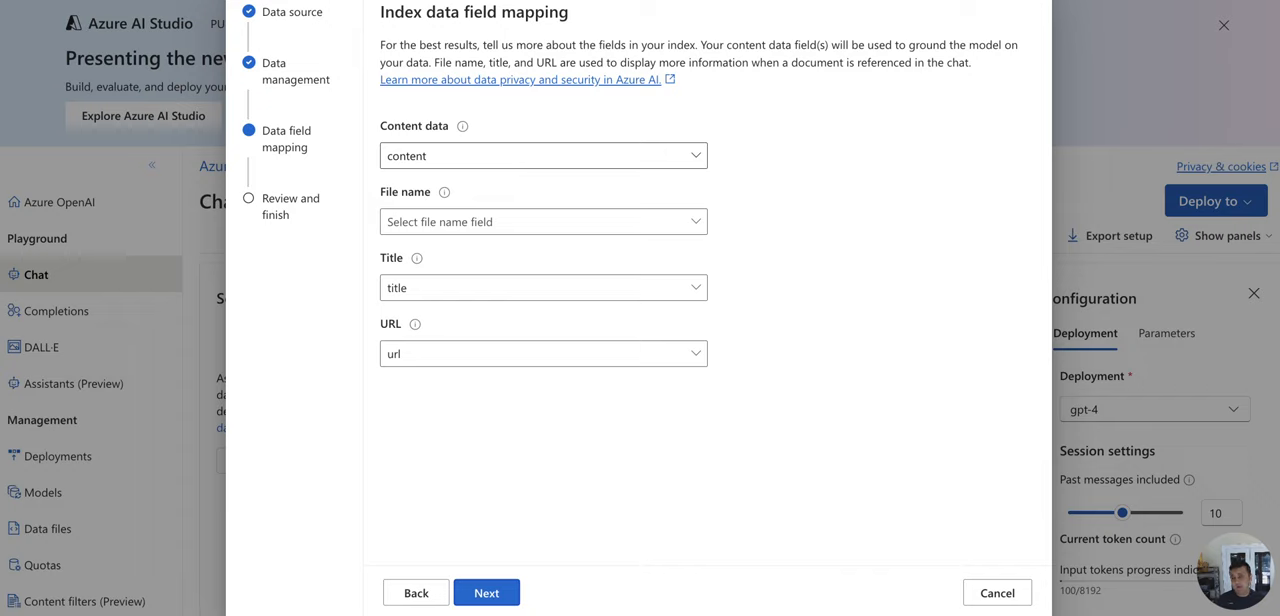
left_click(542, 220)
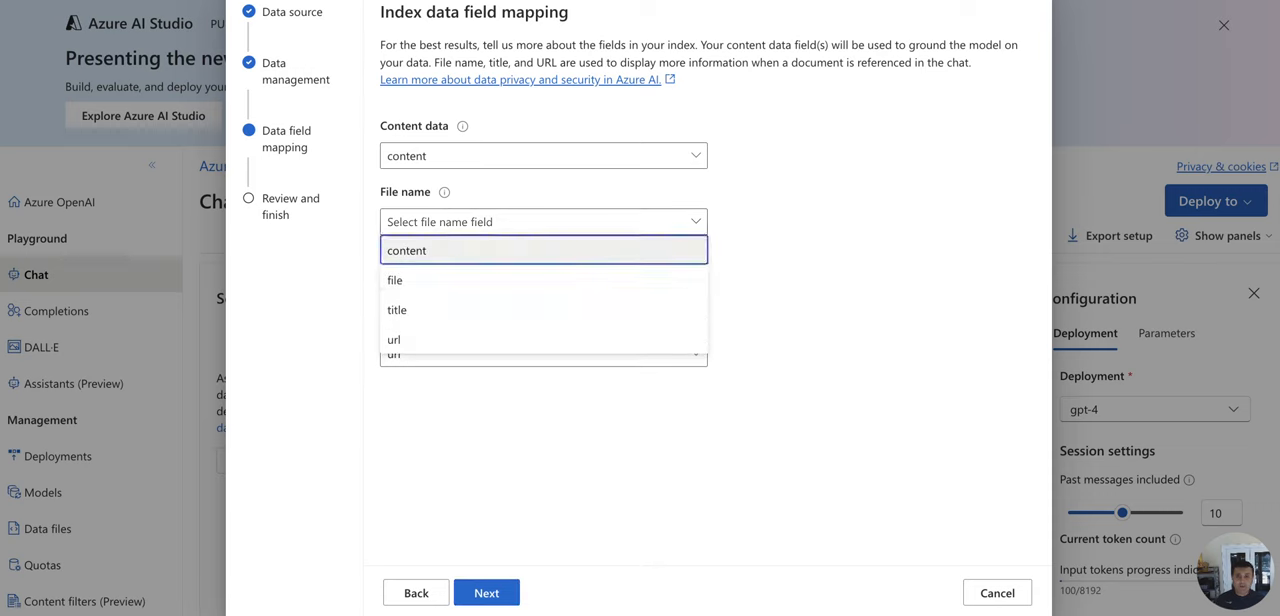
left_click(394, 280)
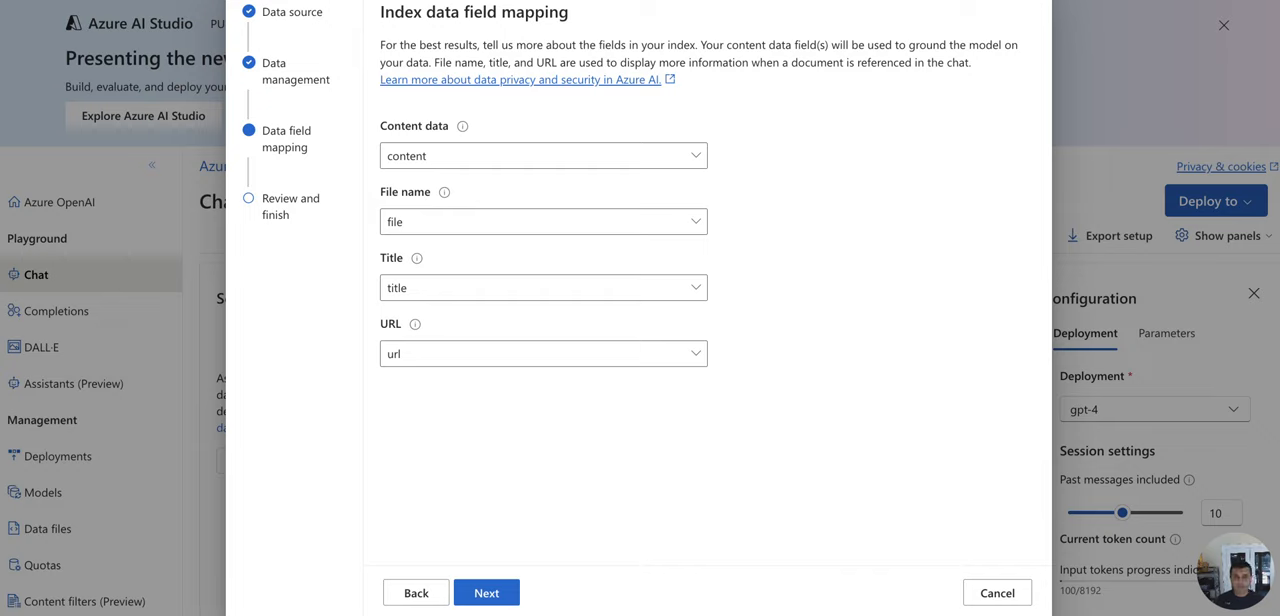
left_click(486, 592)
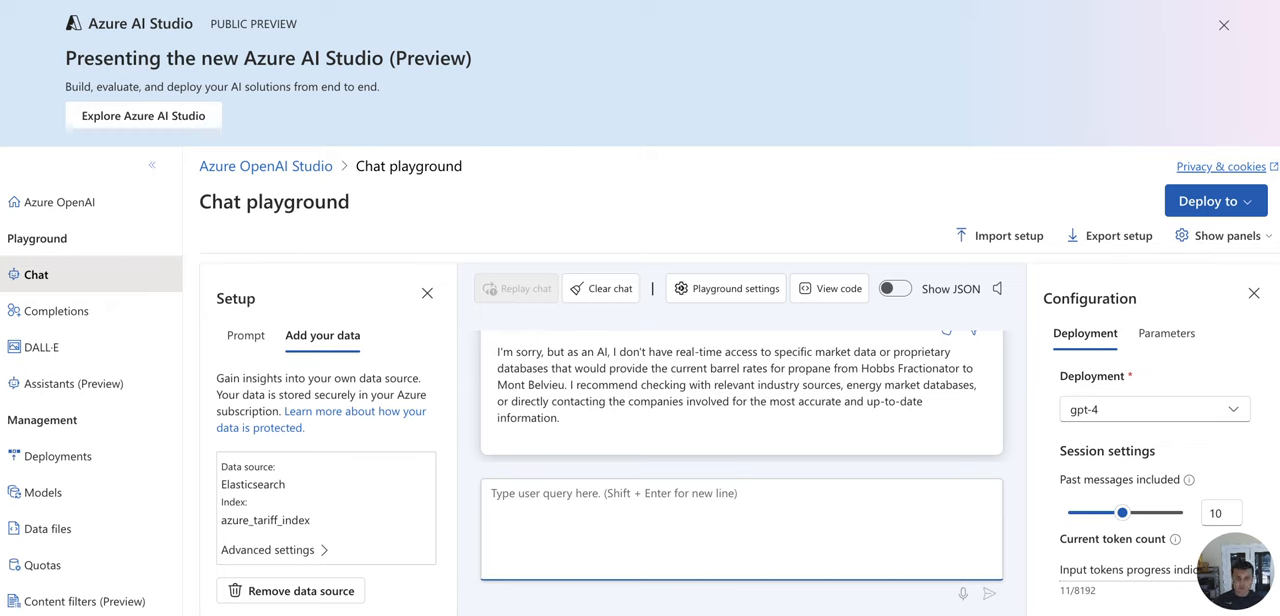
- Re-send the propane barrel rate question and get a grounded answer quoting 249.53 cents per barrel
type("what are the current barrel rates from Hobbs Fractionator to Mont Belvieu for propane")
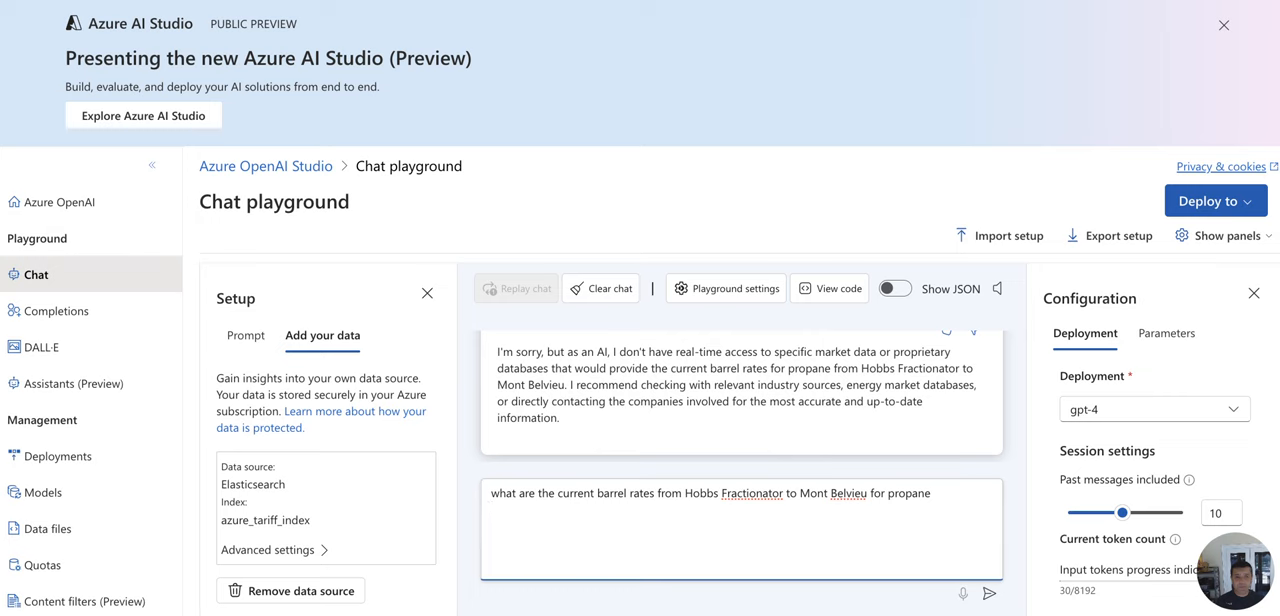
left_click(994, 592)
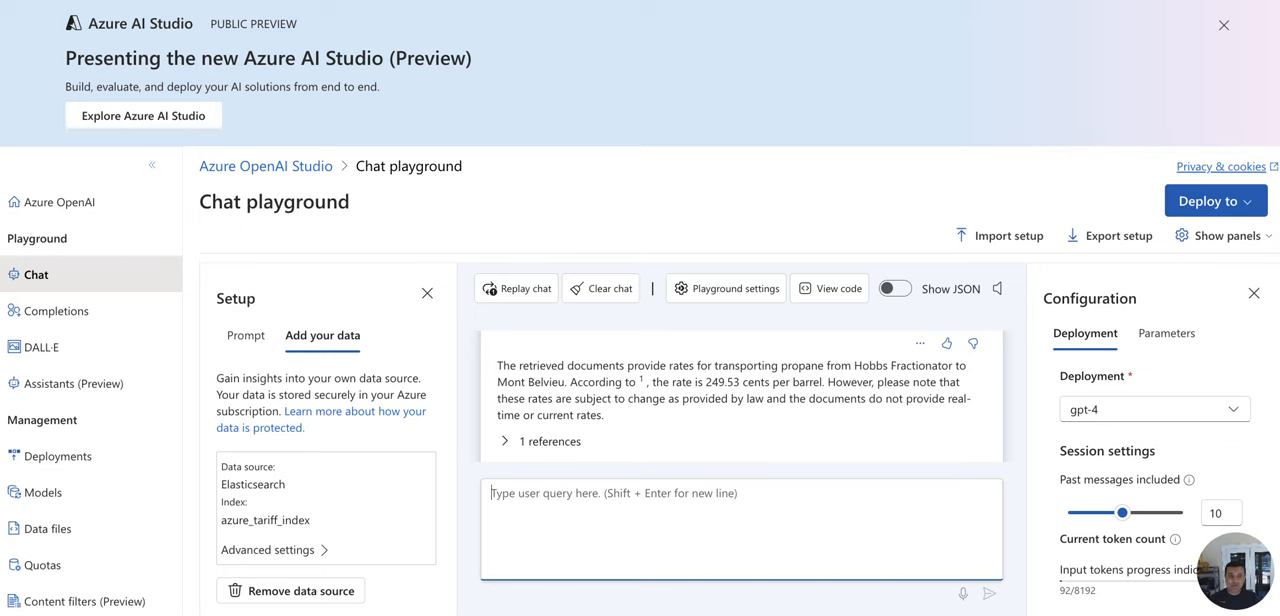
- Show the cited tariff PDF excerpt and read through its rules and regulations text
left_click(504, 440)
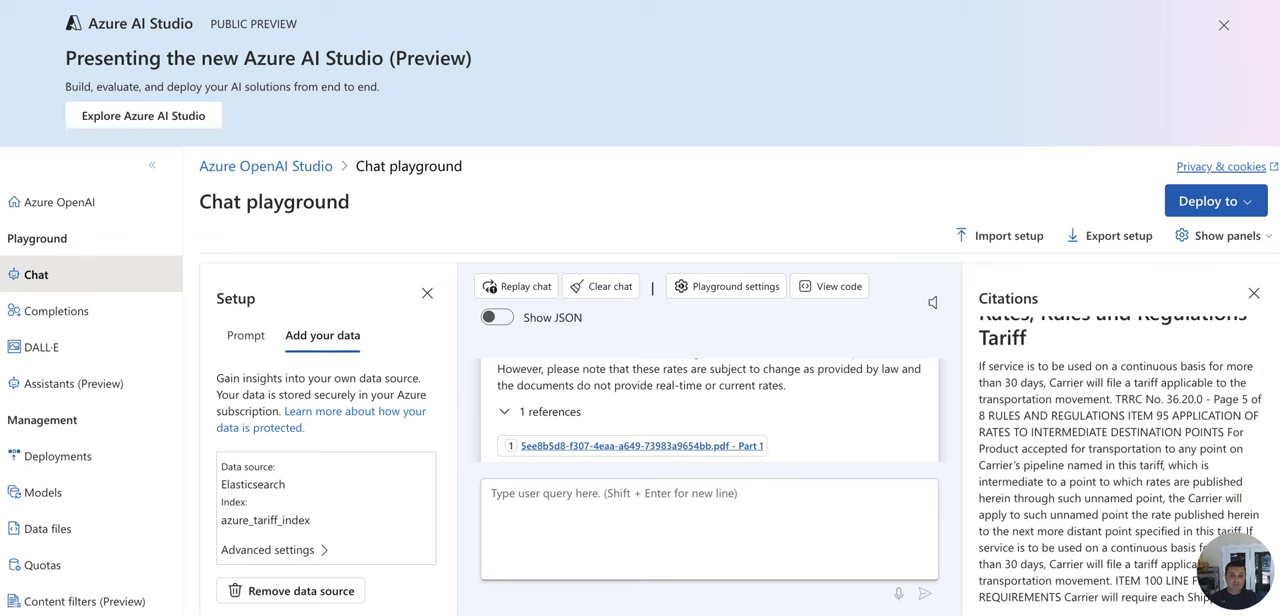
mouse_move(640, 446)
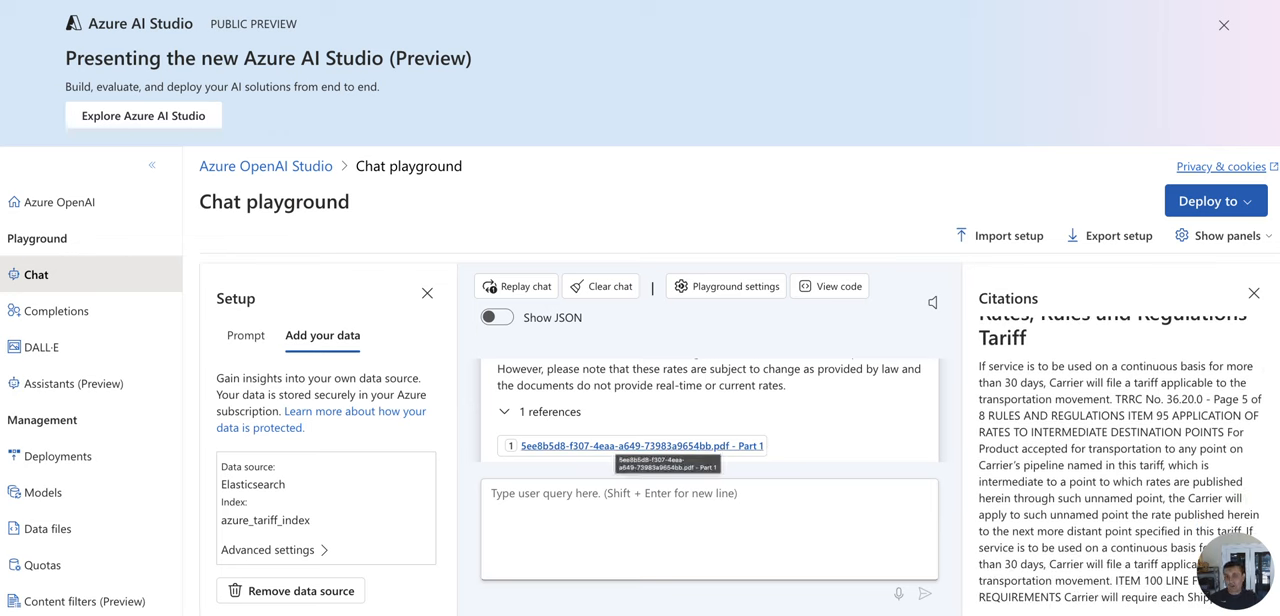
scroll("down", 3)
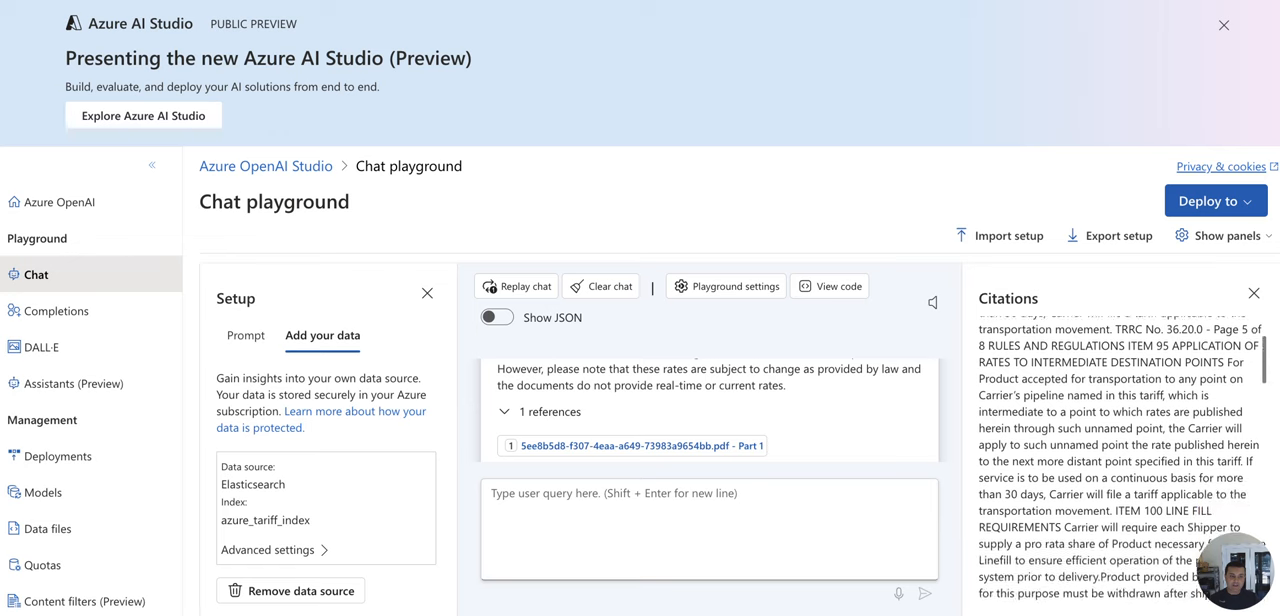
scroll("down", 3)
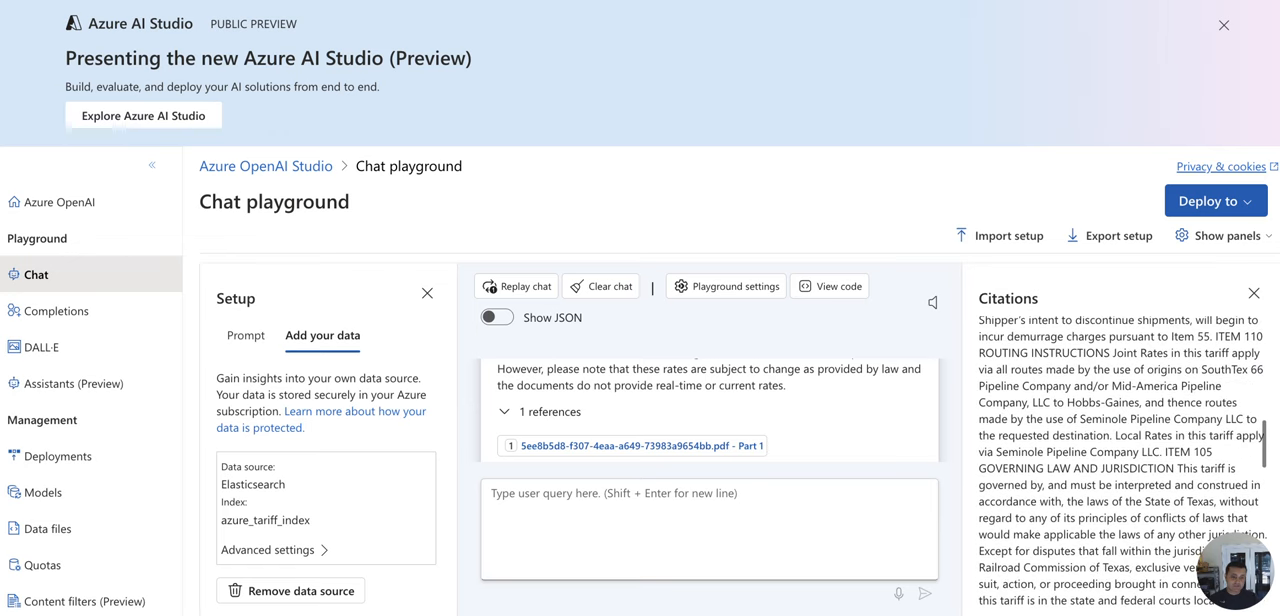